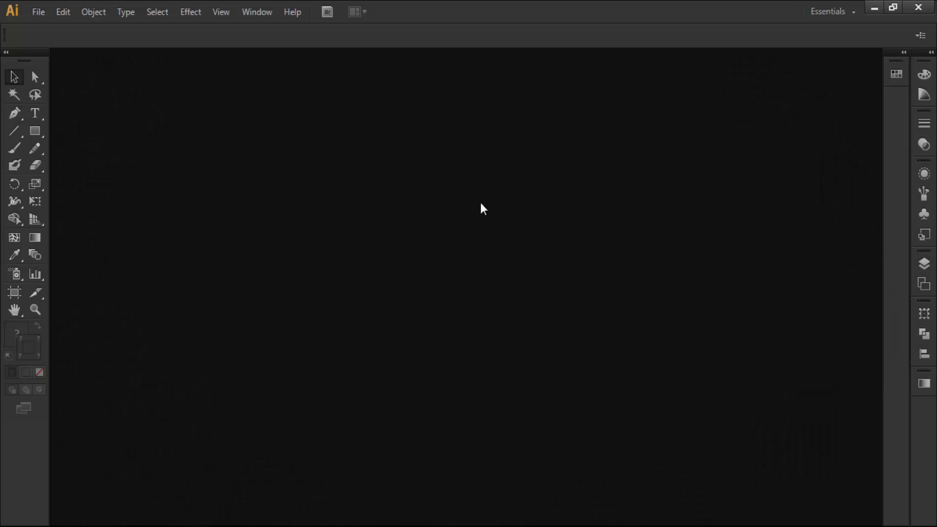
Create a new document 'Freehand draw' at 1920 x 1080 px via File > New.
{"action": "left_click", "coordinate": [38, 12]}
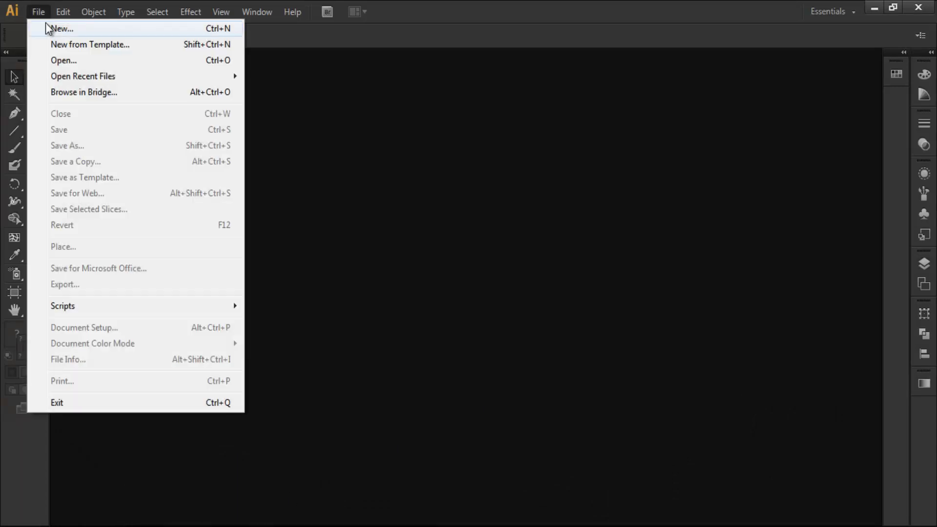
{"action": "left_click", "coordinate": [61, 28]}
{"action": "type", "text": "Freehand dr"}
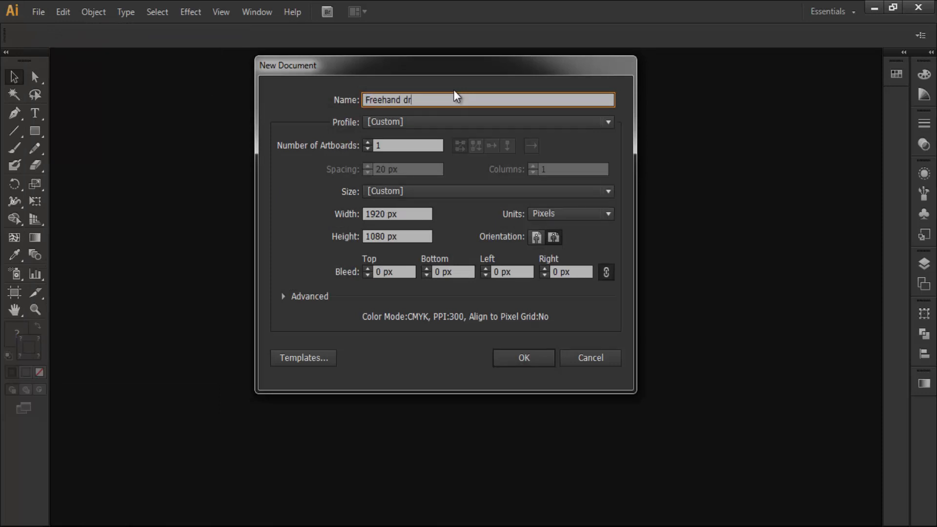
{"action": "left_click", "coordinate": [522, 357]}
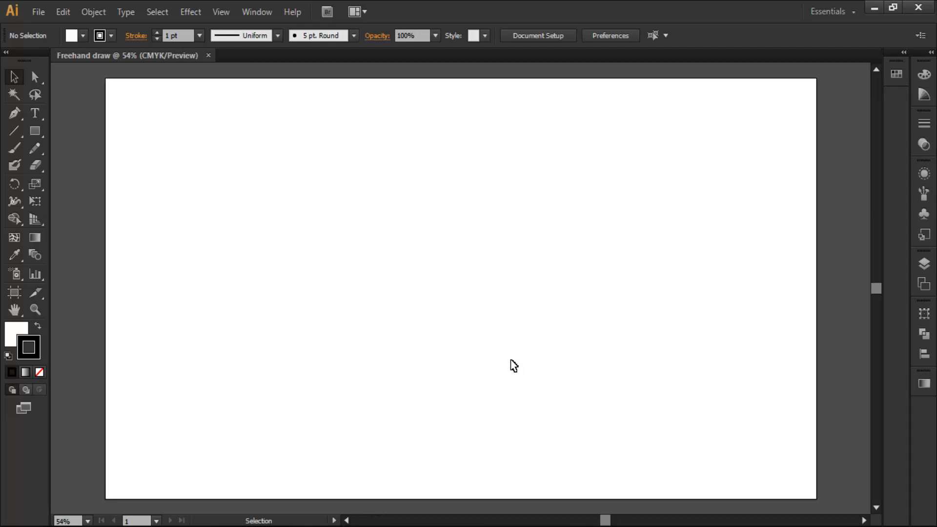
{"action": "mouse_move", "coordinate": [419, 224]}
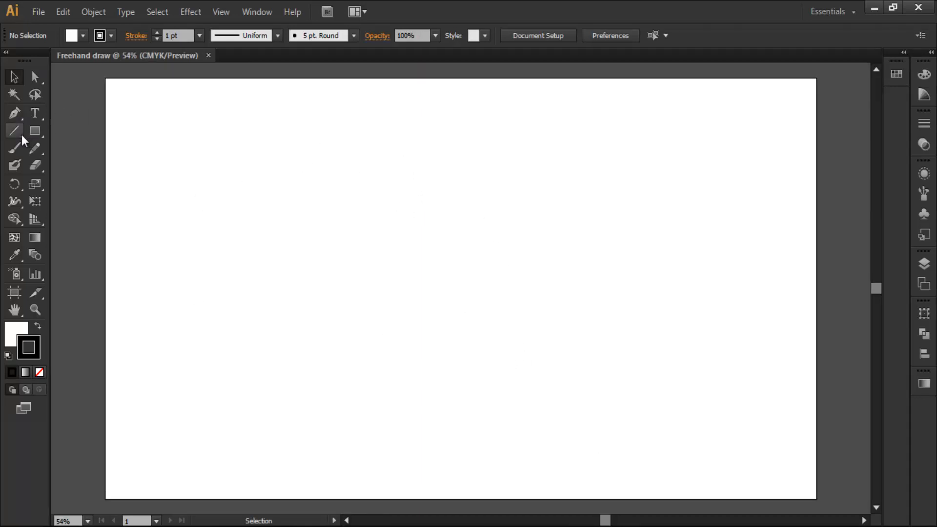
{"action": "mouse_move", "coordinate": [15, 130]}
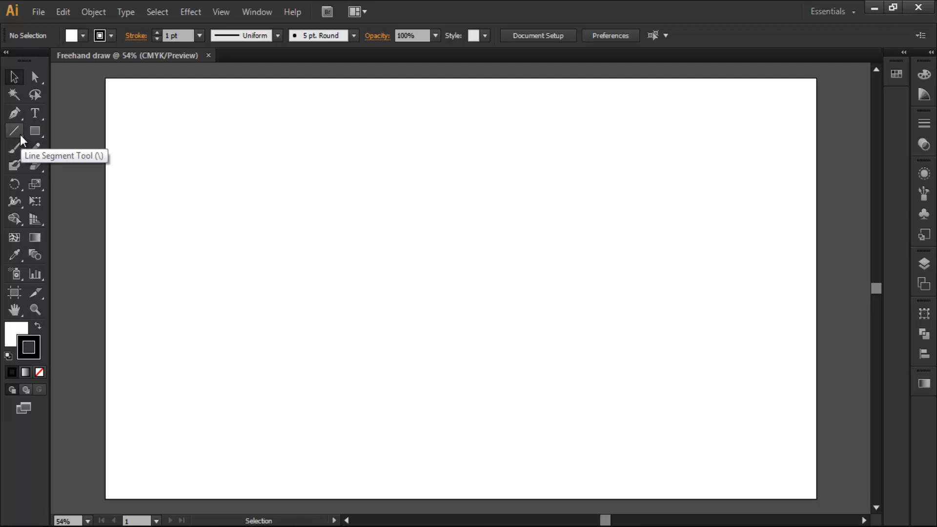
Draw a vertical line and align it to the artboard's horizontal and vertical centre.
{"action": "left_click_drag", "start_coordinate": [459, 66], "coordinate": [459, 288]}
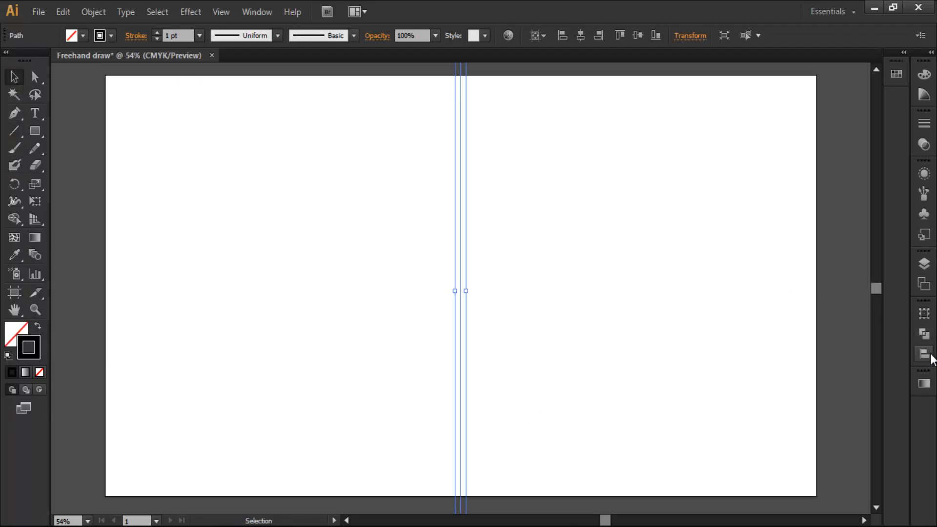
{"action": "left_click", "coordinate": [923, 355]}
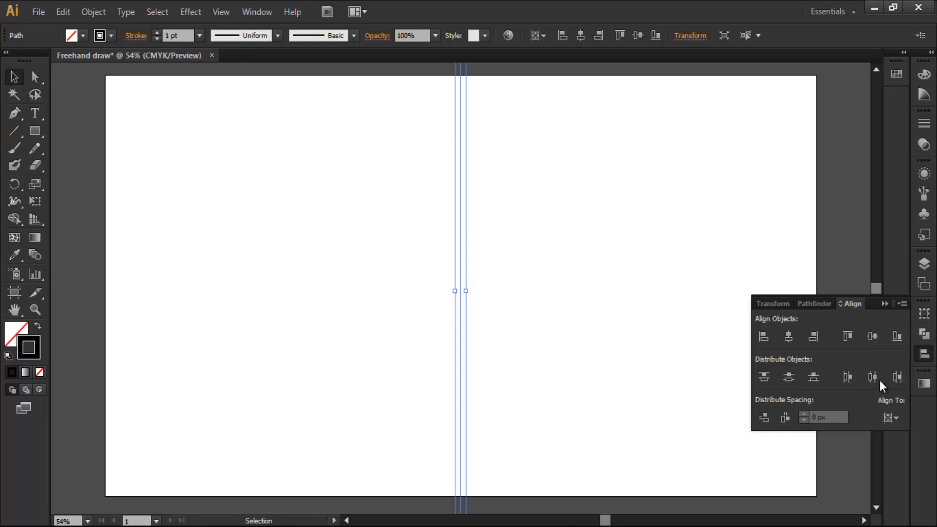
{"action": "left_click", "coordinate": [890, 417]}
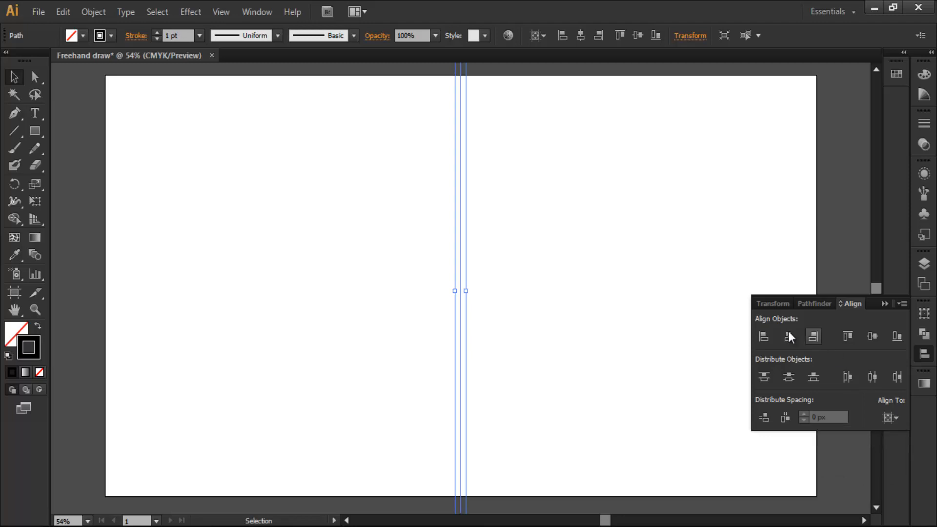
{"action": "mouse_move", "coordinate": [871, 337]}
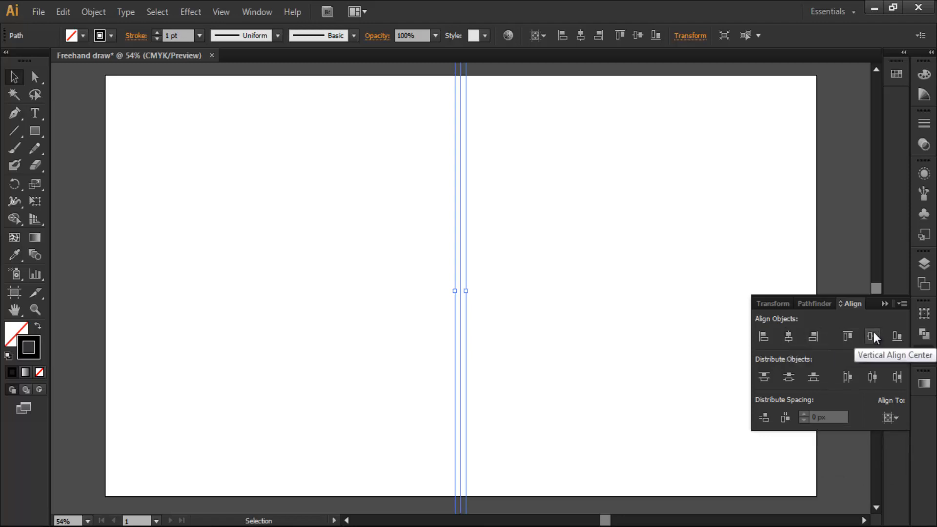
{"action": "left_click", "coordinate": [872, 337]}
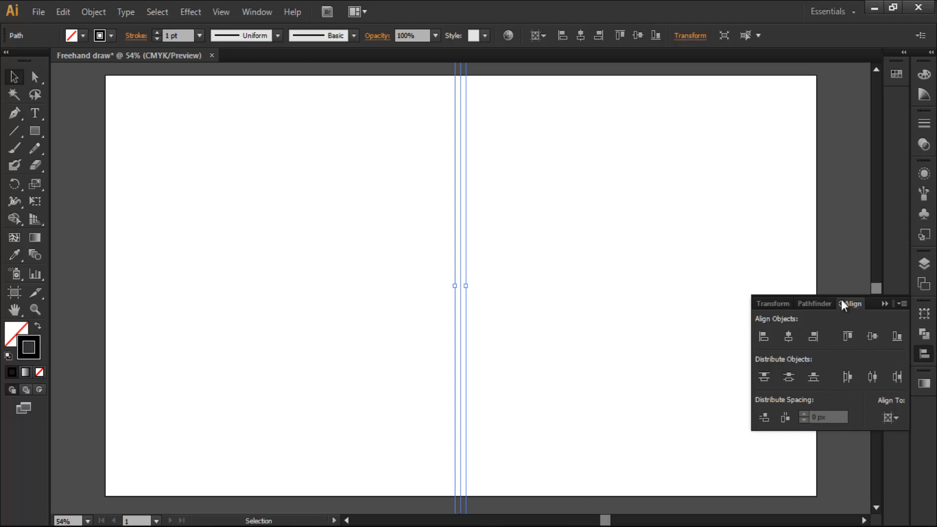
{"action": "left_click", "coordinate": [923, 263]}
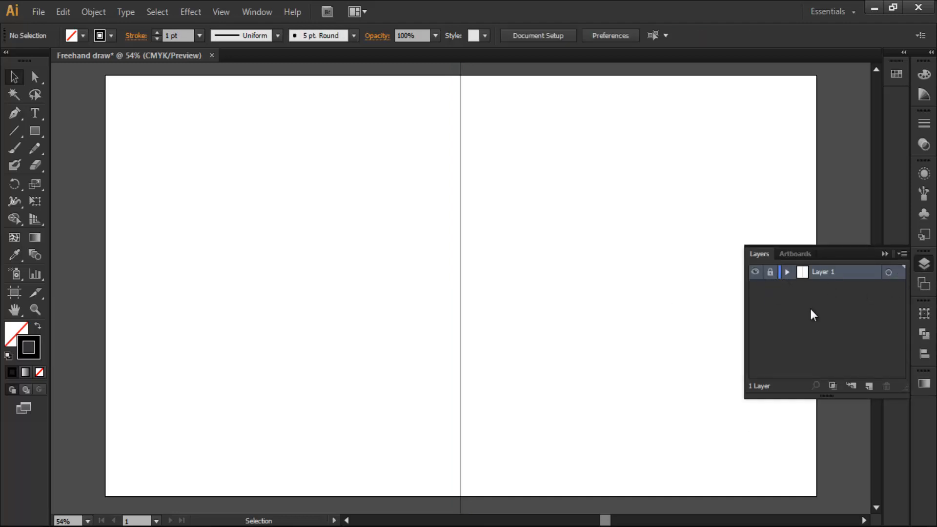
Add Layer 2 and centre a full-width horizontal line on the artboard.
{"action": "left_click", "coordinate": [869, 386]}
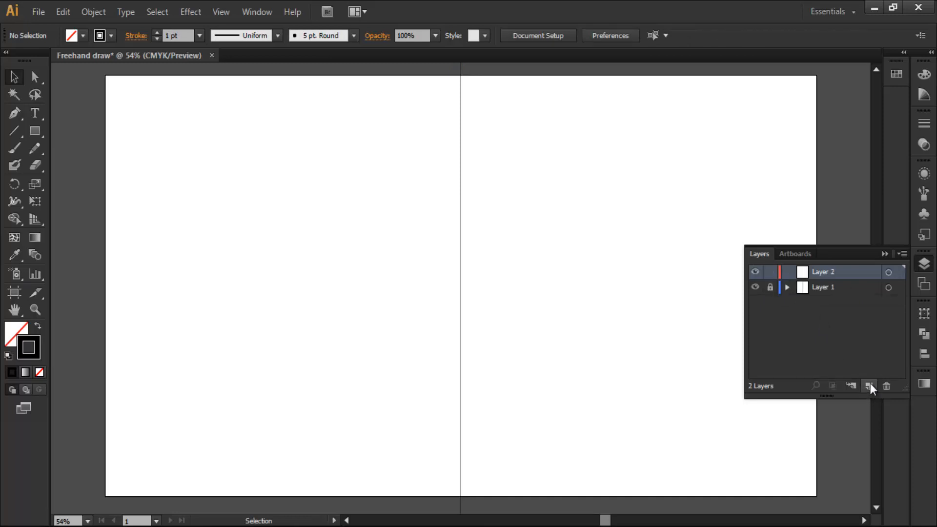
{"action": "mouse_move", "coordinate": [755, 259]}
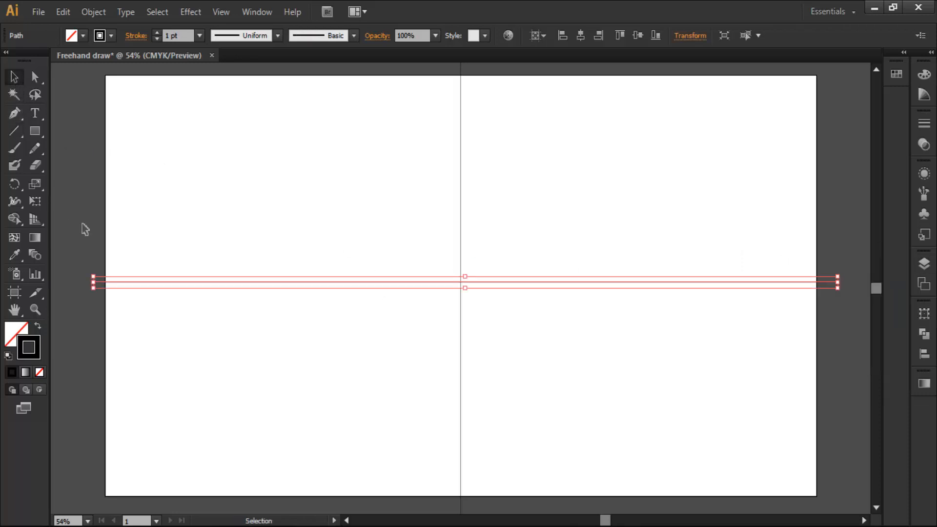
{"action": "mouse_move", "coordinate": [582, 278]}
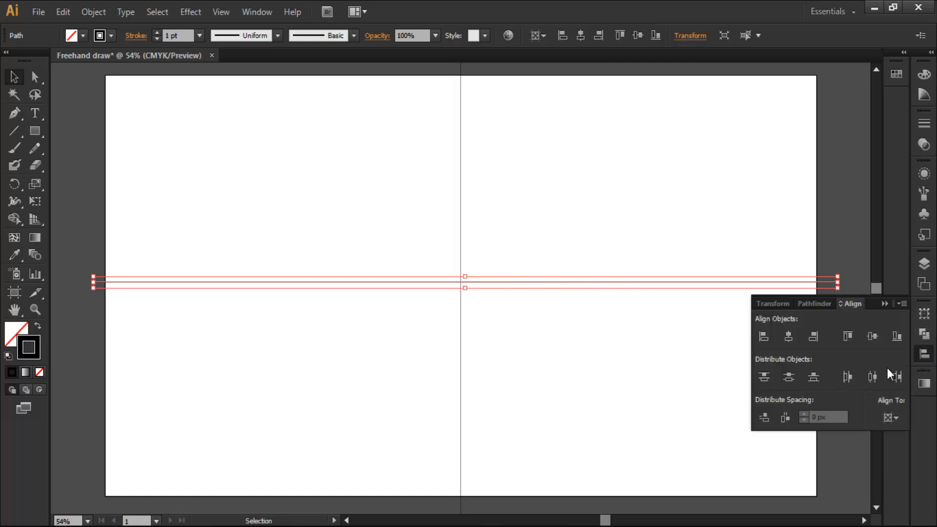
{"action": "left_click", "coordinate": [789, 337]}
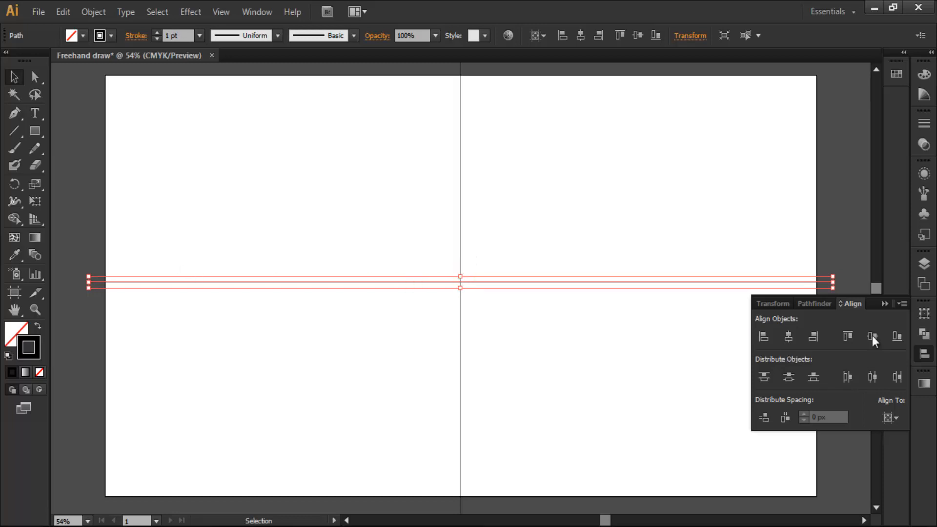
{"action": "mouse_move", "coordinate": [871, 336]}
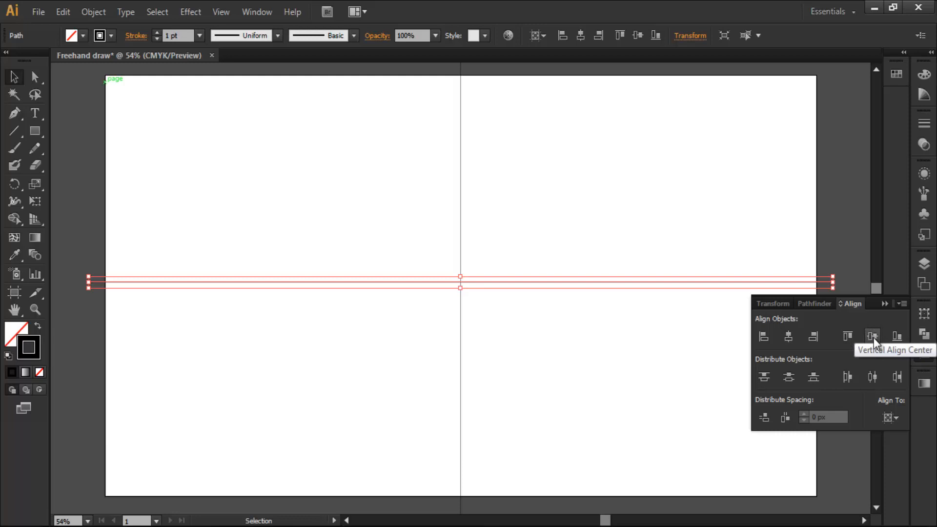
{"action": "left_click", "coordinate": [871, 336]}
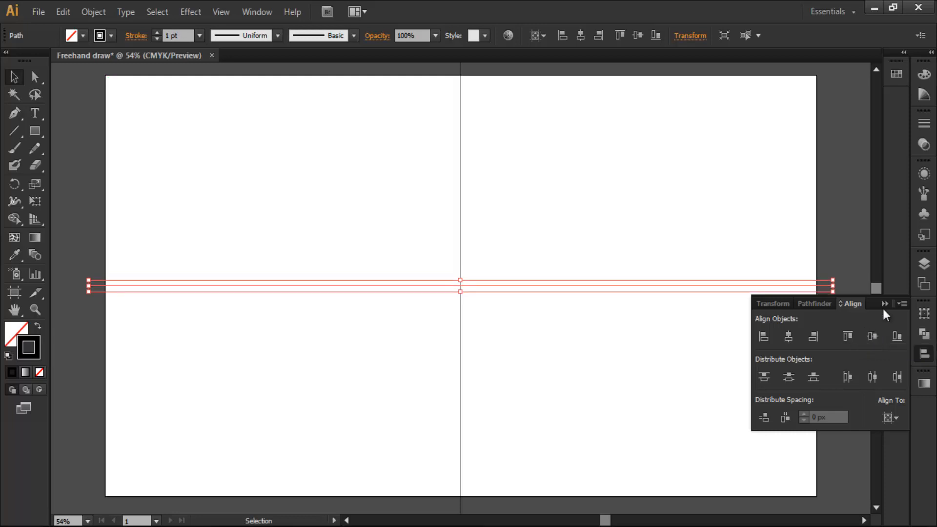
{"action": "left_click", "coordinate": [886, 303]}
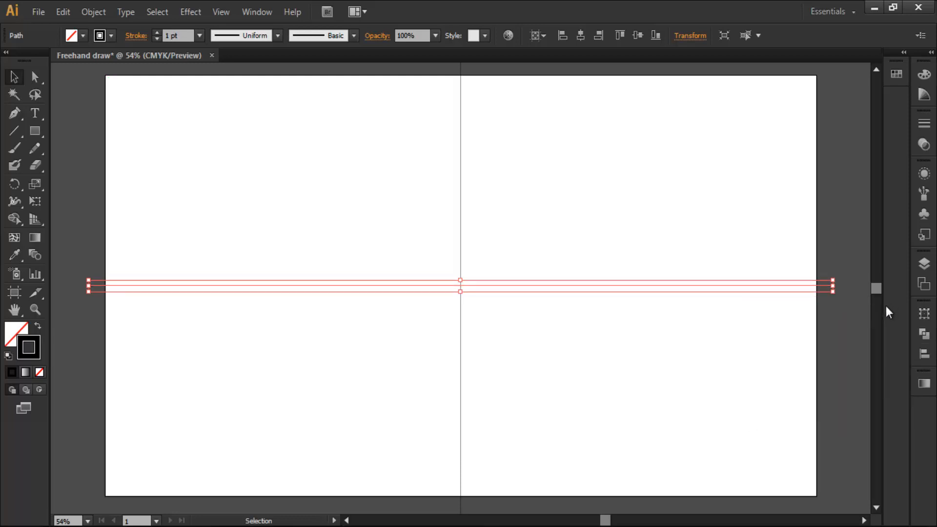
{"action": "left_click", "coordinate": [923, 263]}
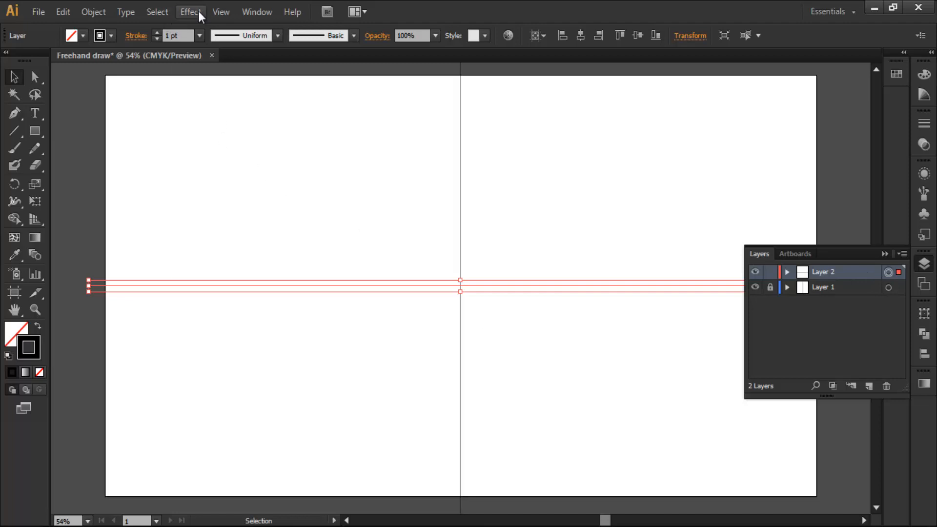
Apply a Transform effect to Layer 2 with Reflect X and 1 copy.
{"action": "left_click", "coordinate": [190, 12]}
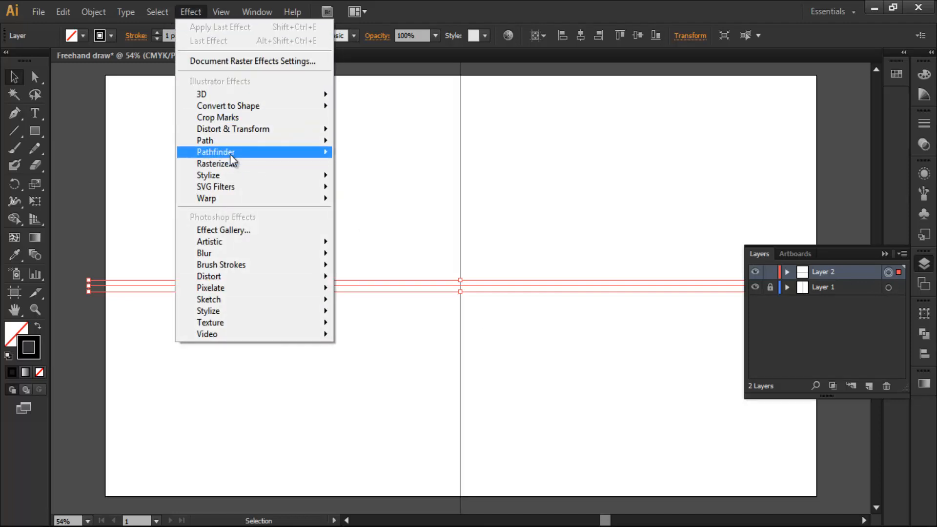
{"action": "mouse_move", "coordinate": [234, 129]}
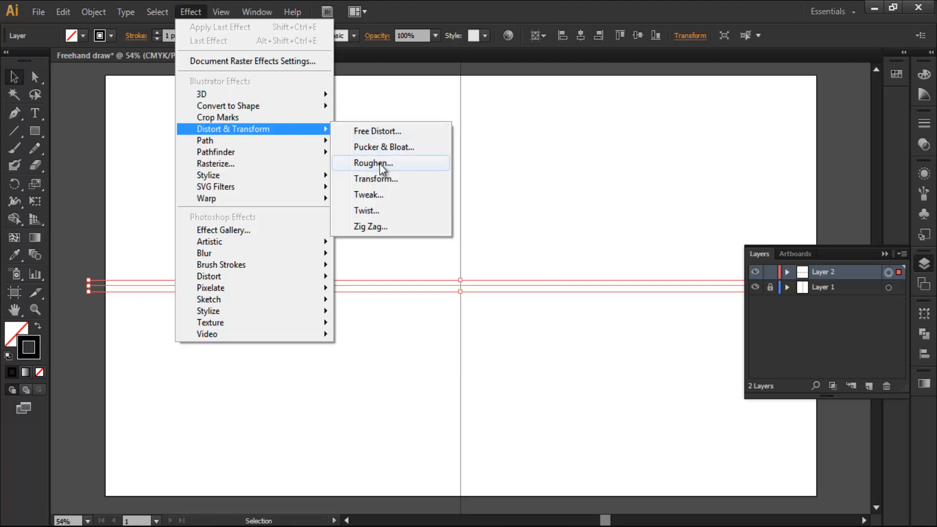
{"action": "left_click", "coordinate": [376, 178]}
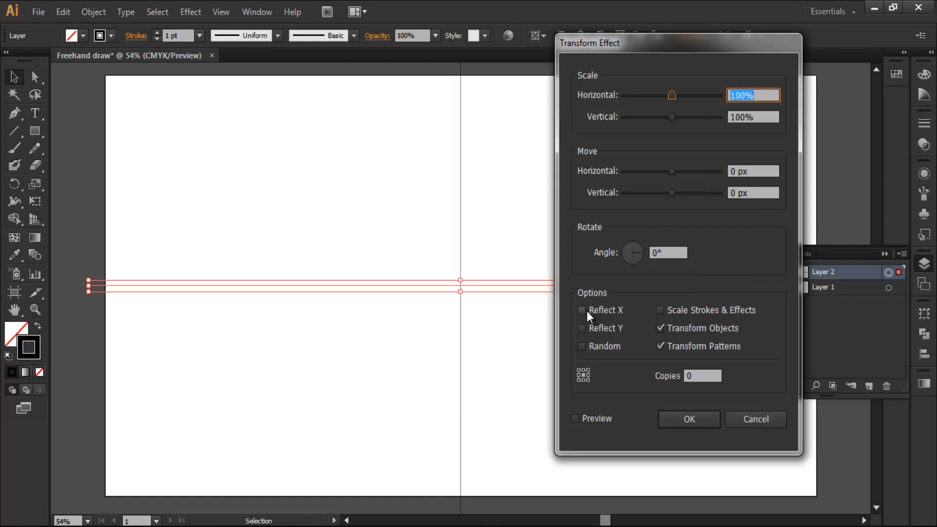
{"action": "left_click", "coordinate": [581, 309]}
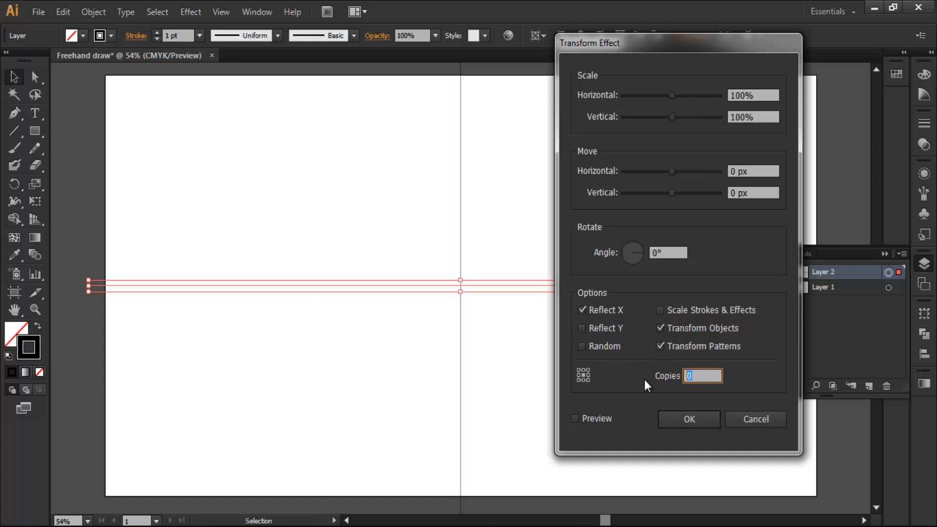
{"action": "type", "text": "1"}
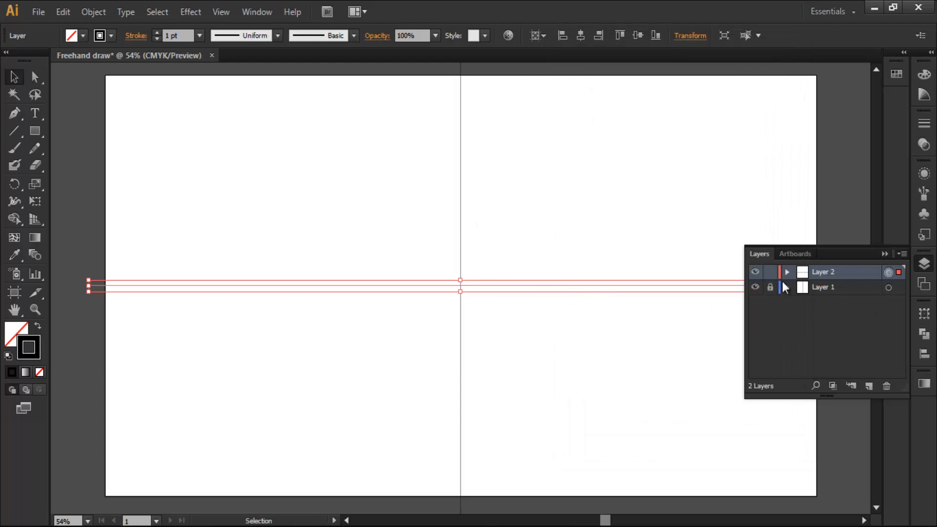
{"action": "left_click", "coordinate": [787, 272]}
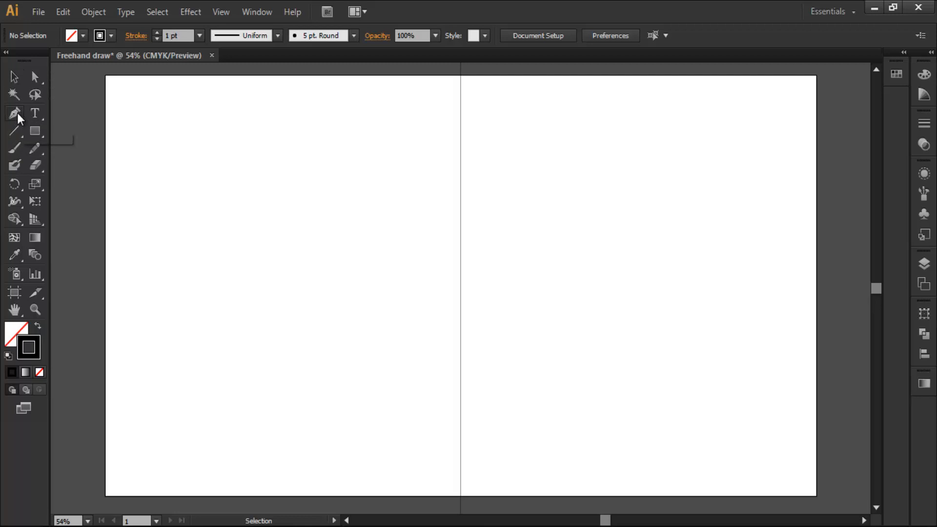
Draw a half heart with the Pen Tool ending on the centre line, shrink it and move it to the top.
{"action": "left_click", "coordinate": [15, 113]}
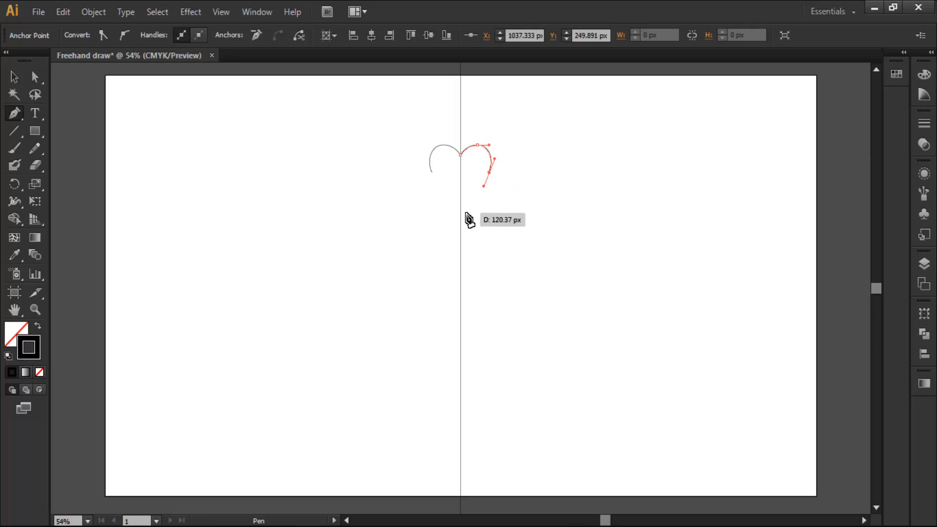
{"action": "left_click", "coordinate": [460, 217]}
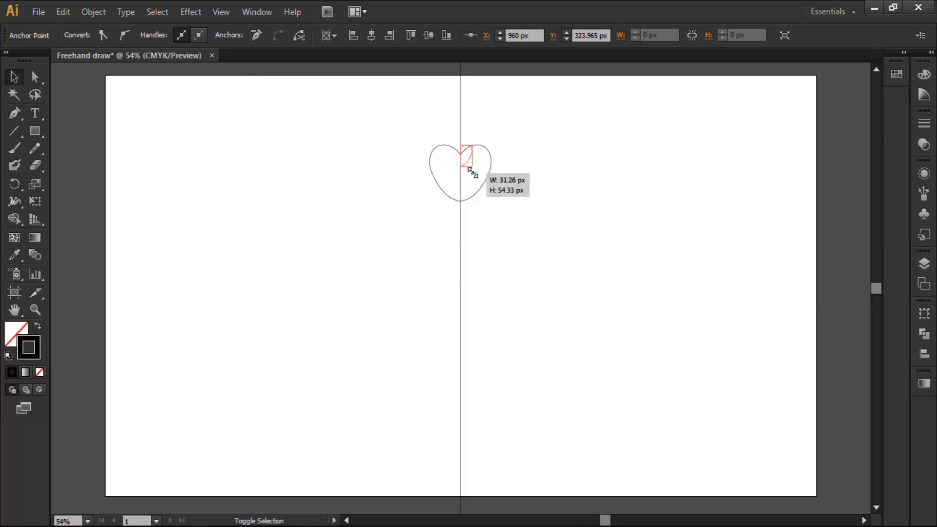
{"action": "left_click_drag", "start_coordinate": [469, 161], "coordinate": [462, 149]}
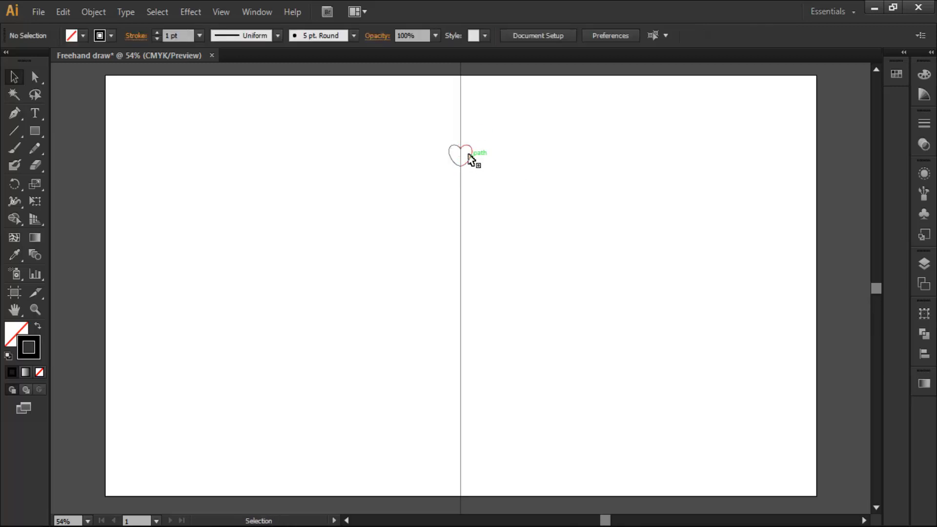
{"action": "left_click_drag", "start_coordinate": [463, 156], "coordinate": [468, 129]}
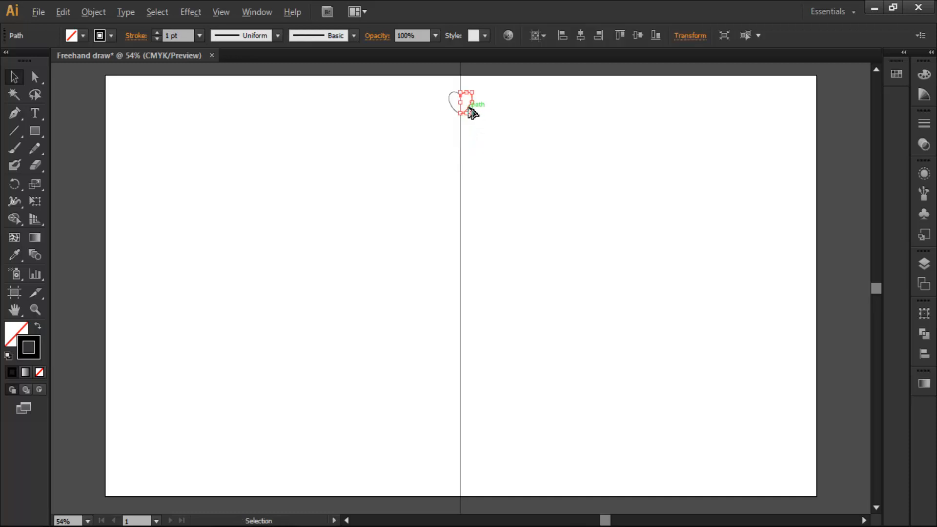
Alt+Shift-drag a copy of the heart down to the bottom of the centre line.
{"action": "left_click_drag", "start_coordinate": [466, 107], "coordinate": [466, 448]}
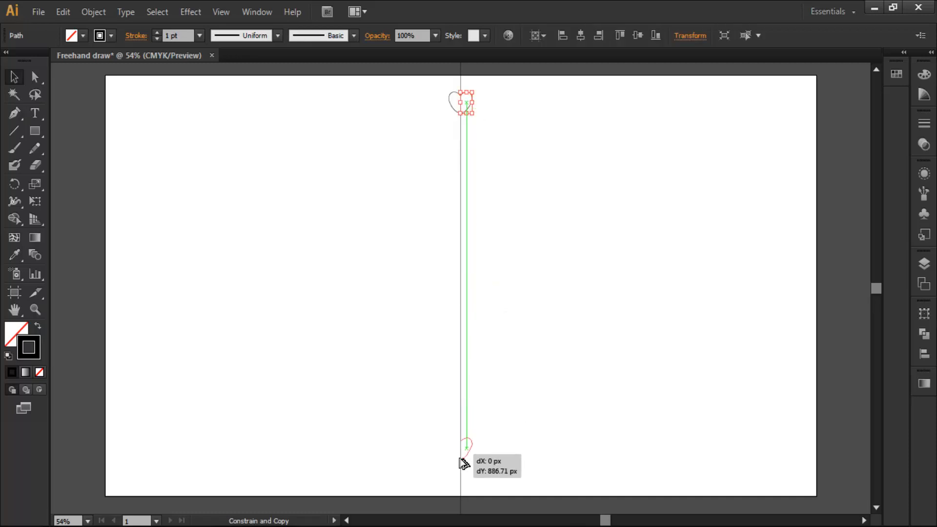
{"action": "left_click_drag", "start_coordinate": [463, 447], "coordinate": [468, 478]}
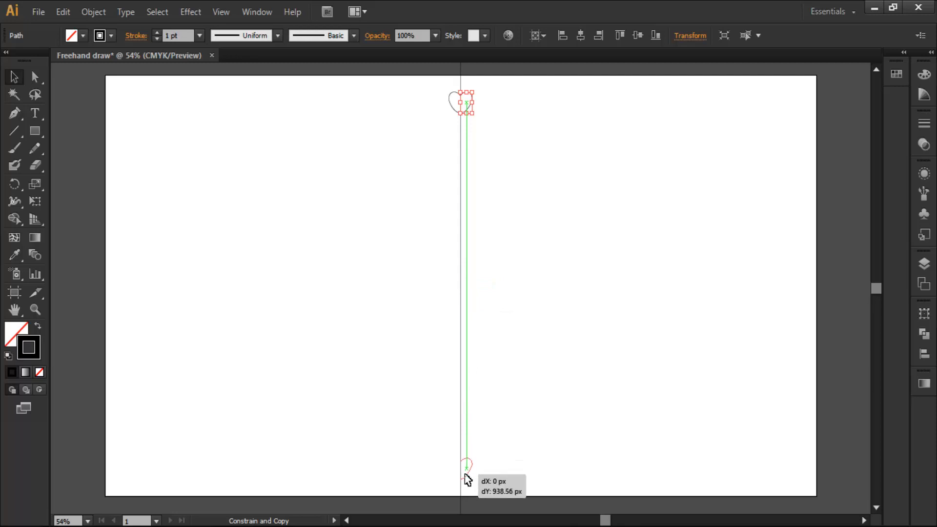